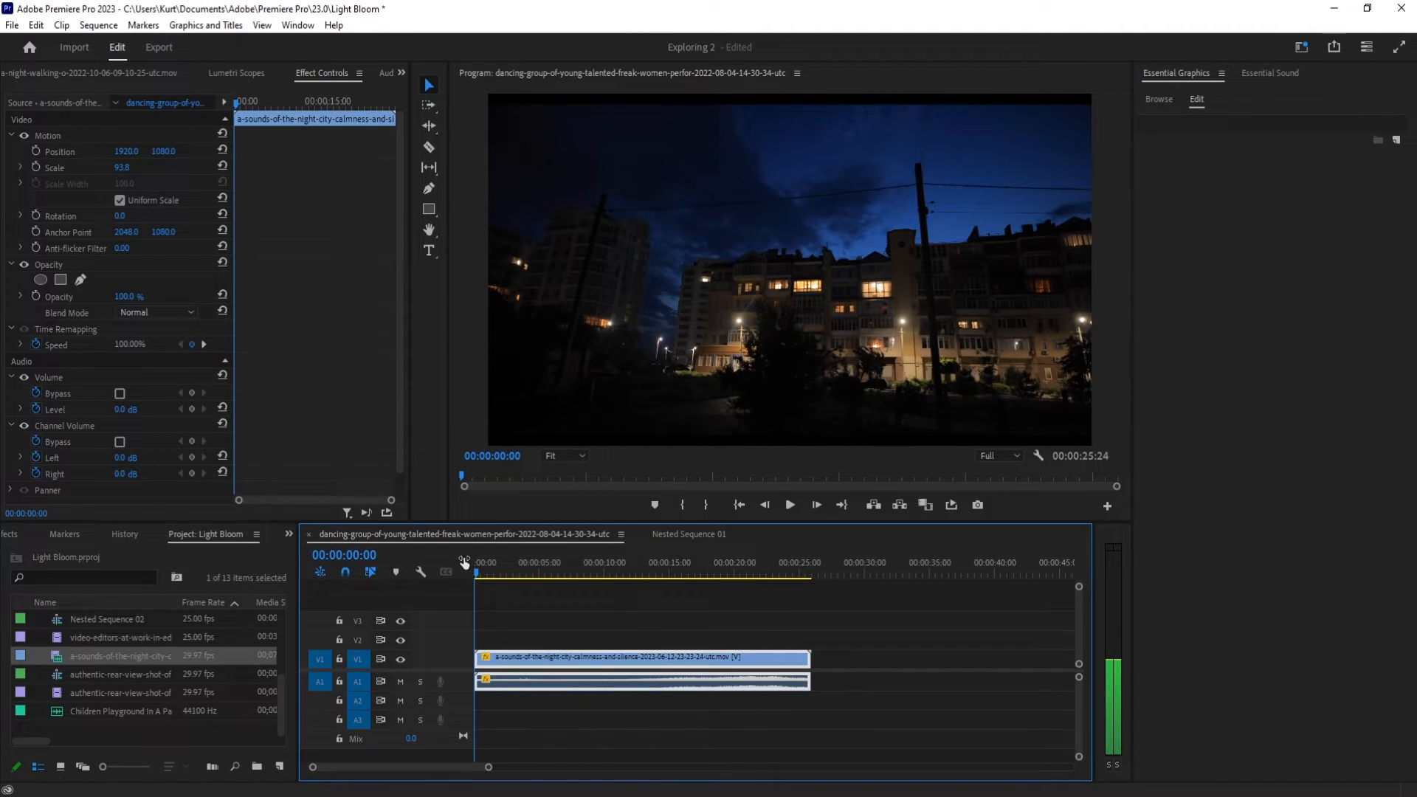
# Select the placed playground clips with the night-city clip and bring up their clip options.
pyautogui.click(534, 642)
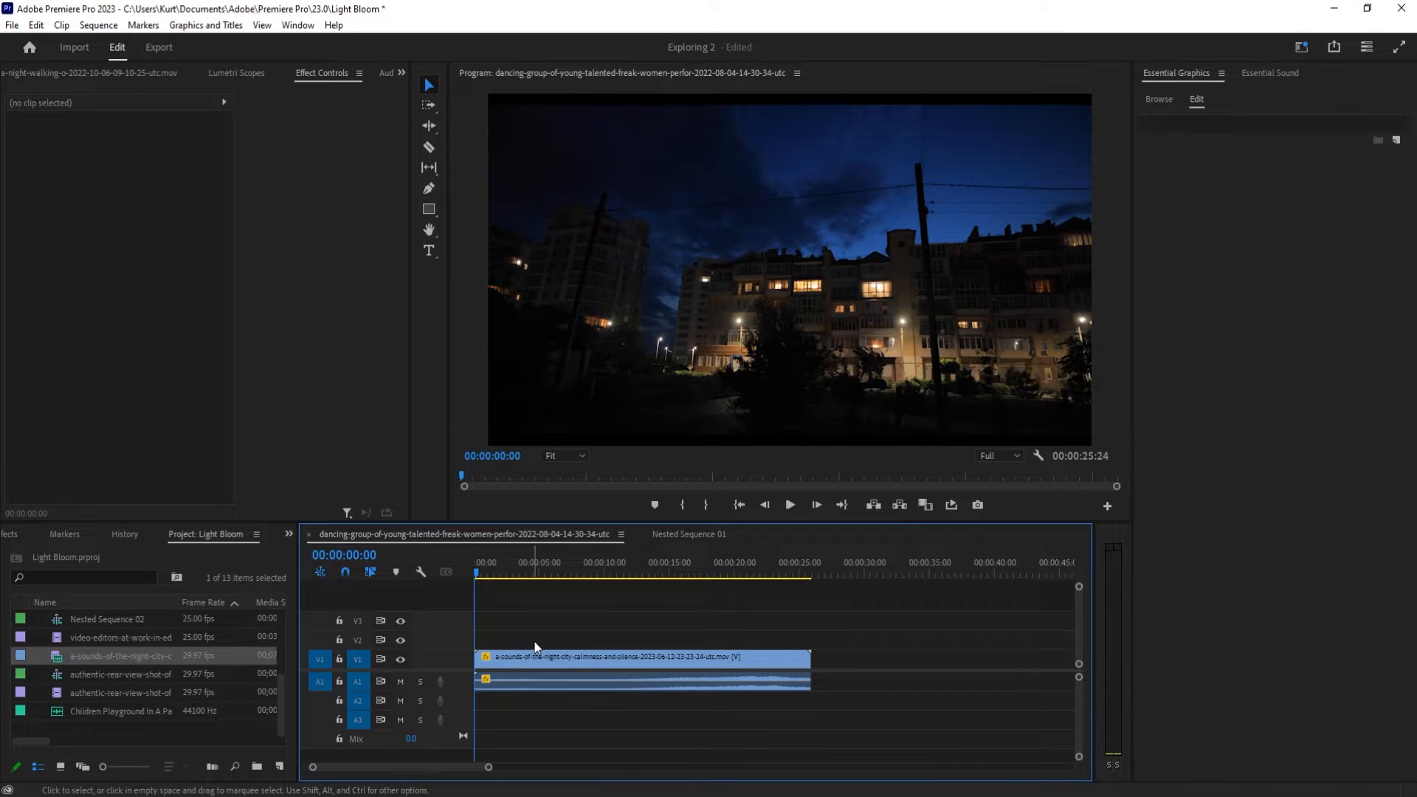
pyautogui.moveTo(622, 617)
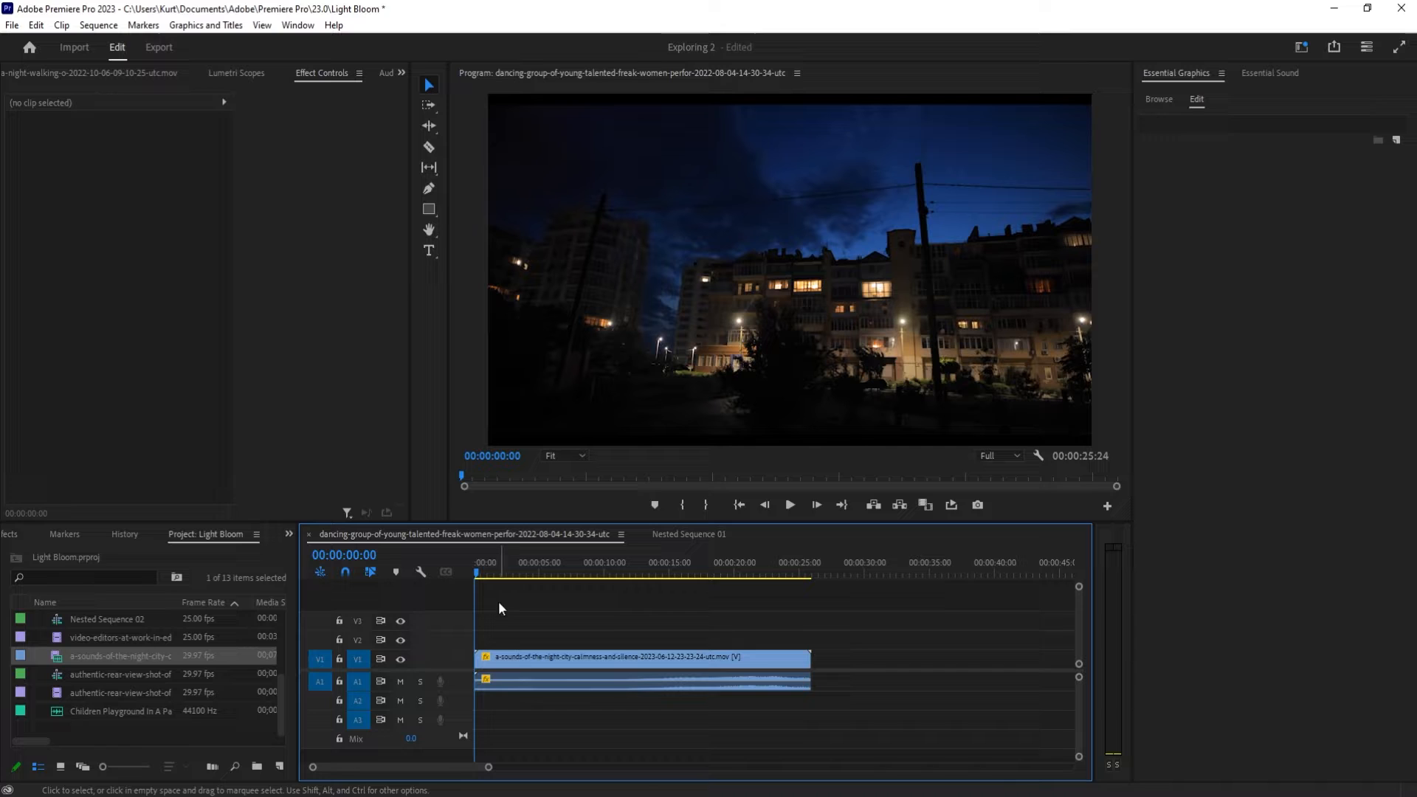
pyautogui.click(633, 657)
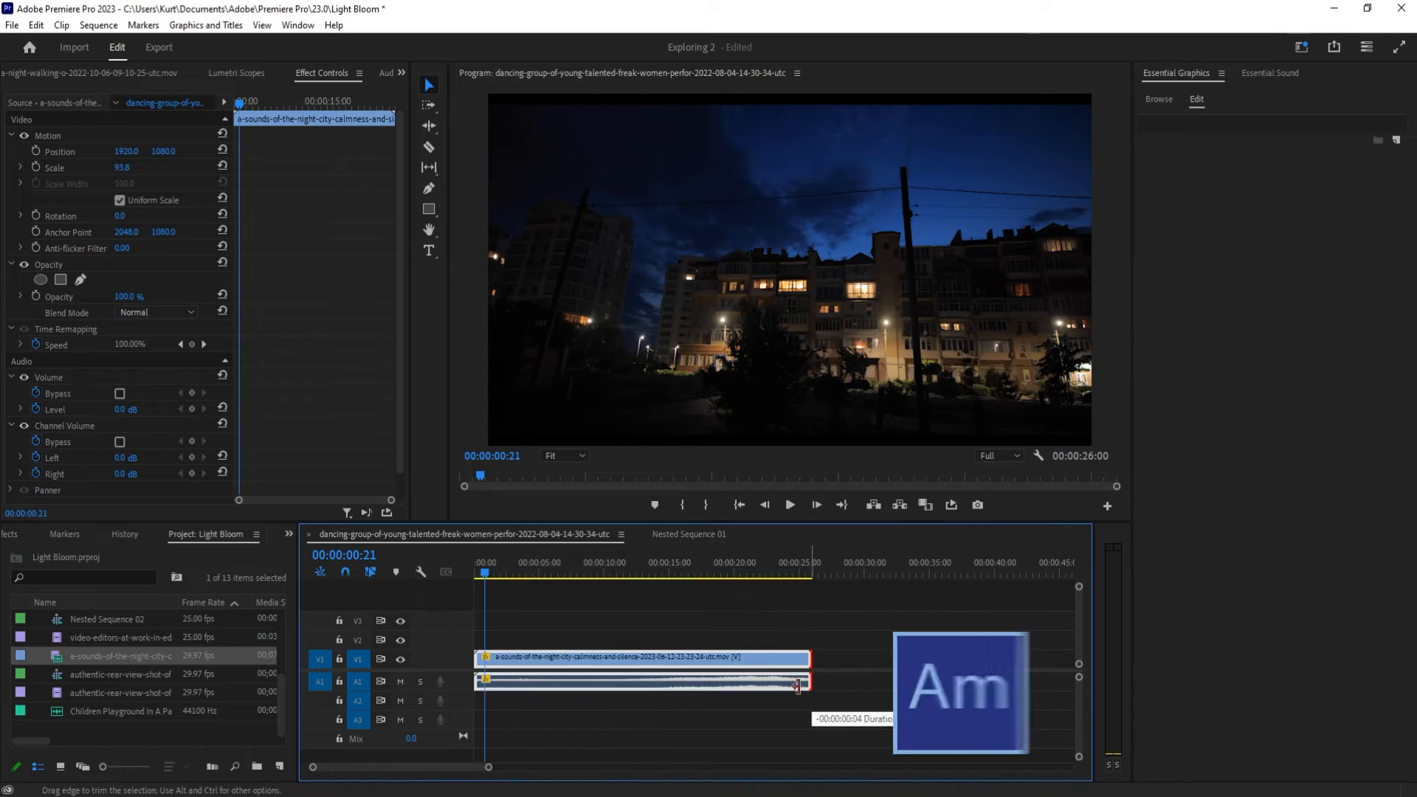
pyautogui.rightClick(651, 676)
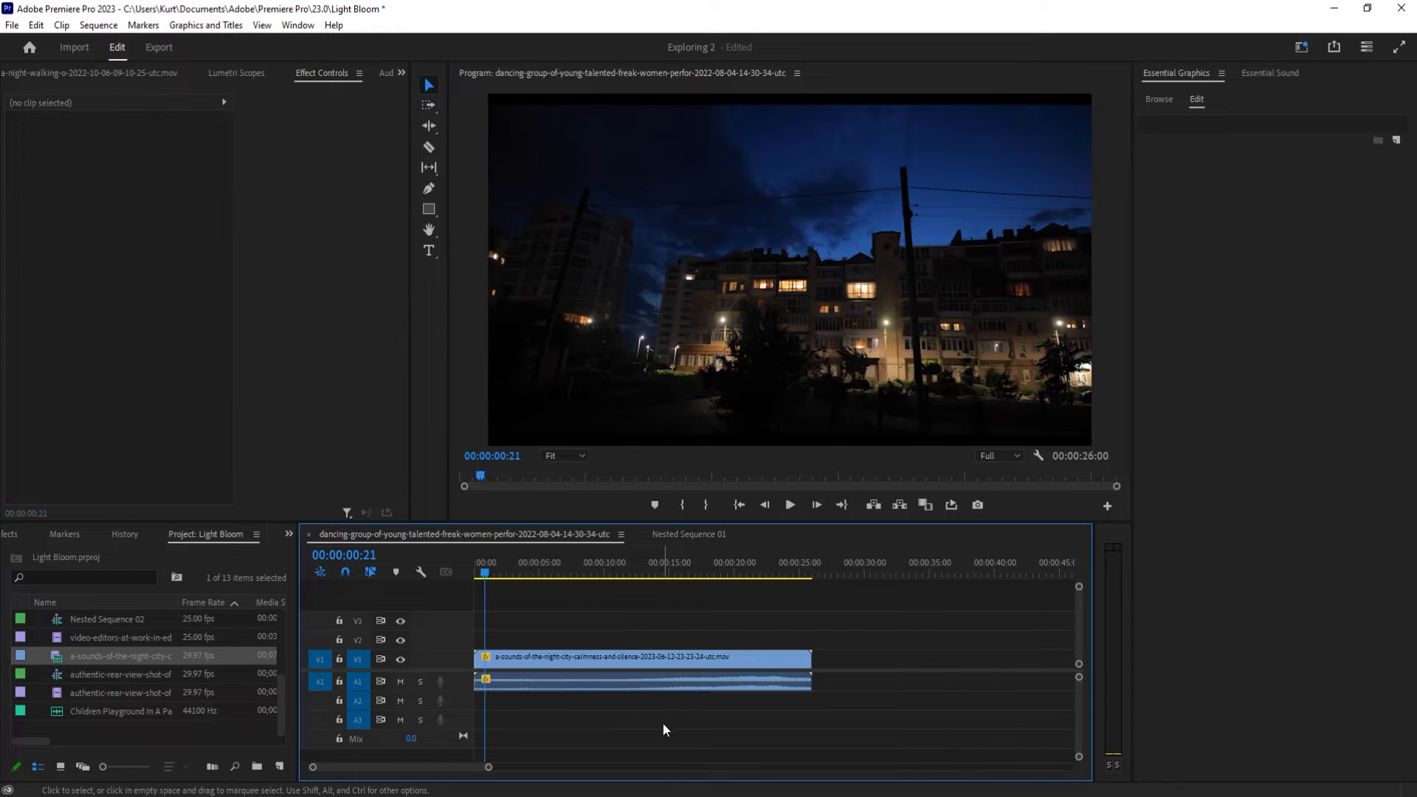
pyautogui.moveTo(843, 647)
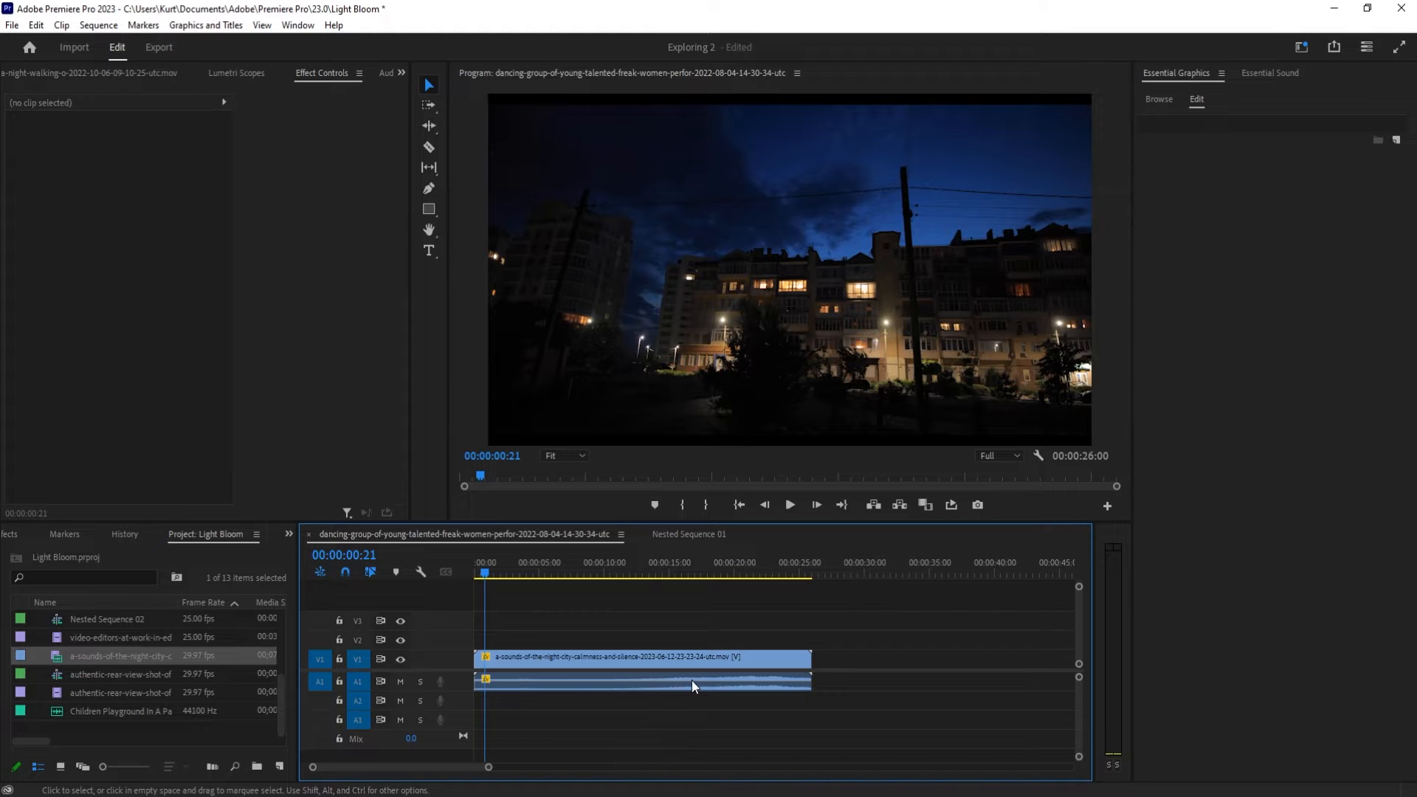
pyautogui.moveTo(698, 679)
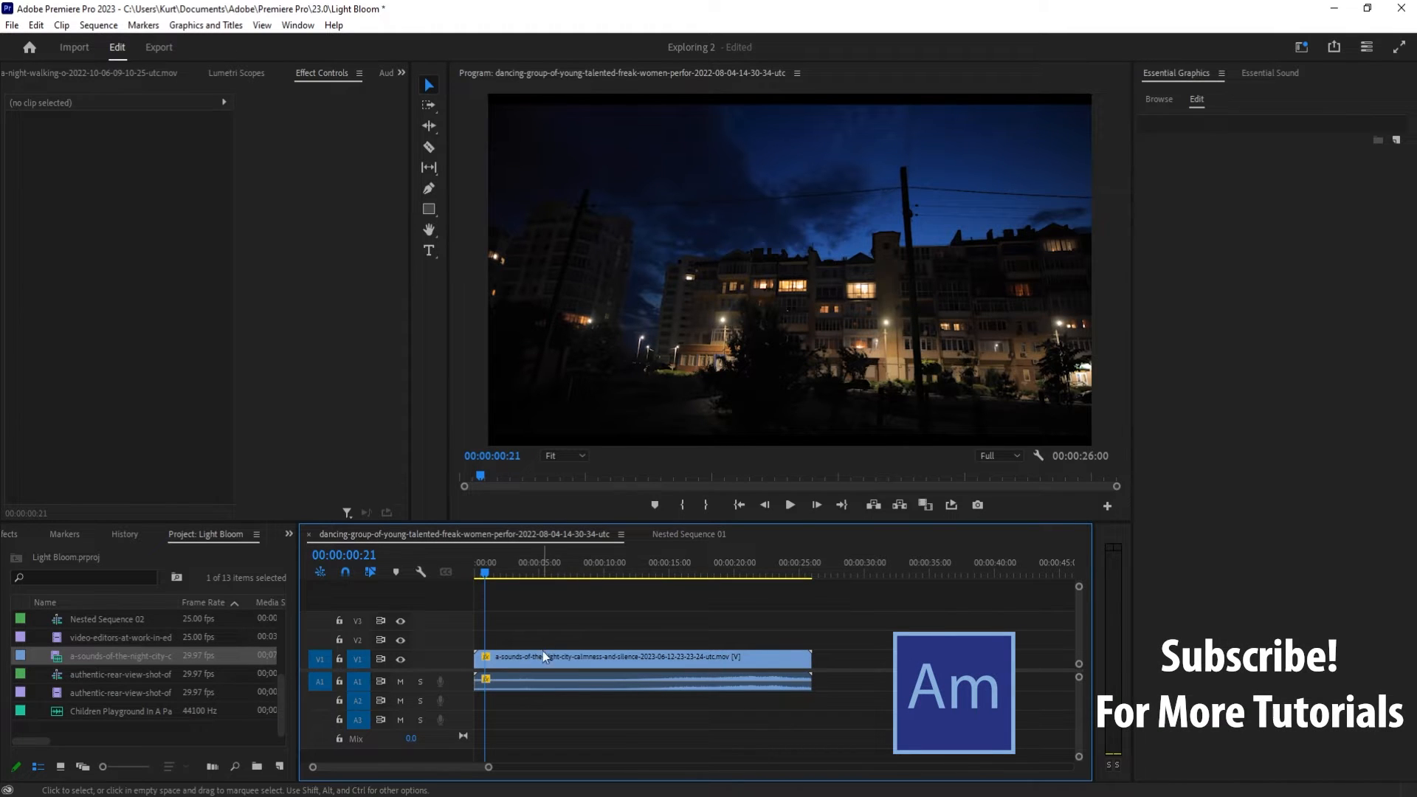
pyautogui.moveTo(743, 633)
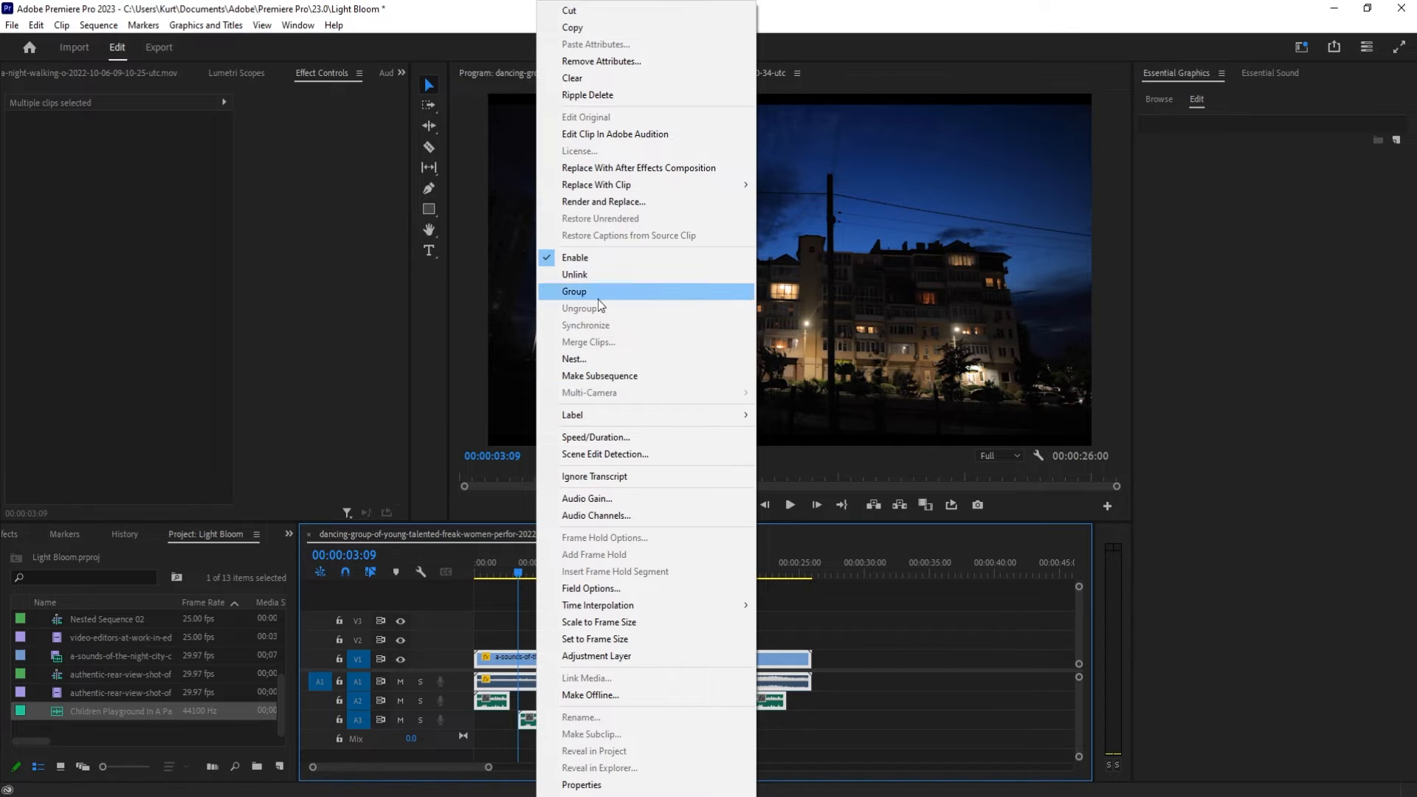
# Group the playground sound clips and select the whole group to adjust its gain.
pyautogui.click(574, 290)
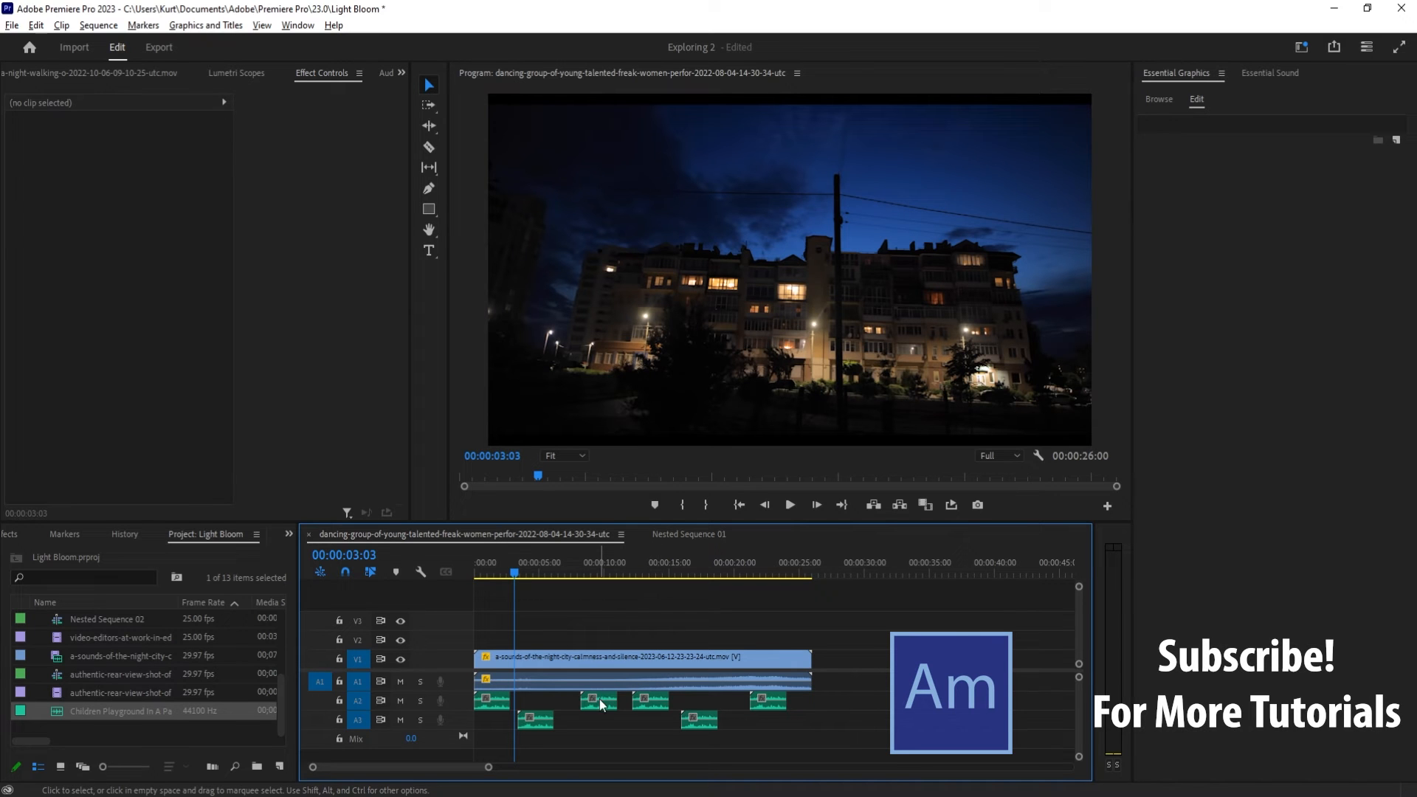
pyautogui.click(767, 700)
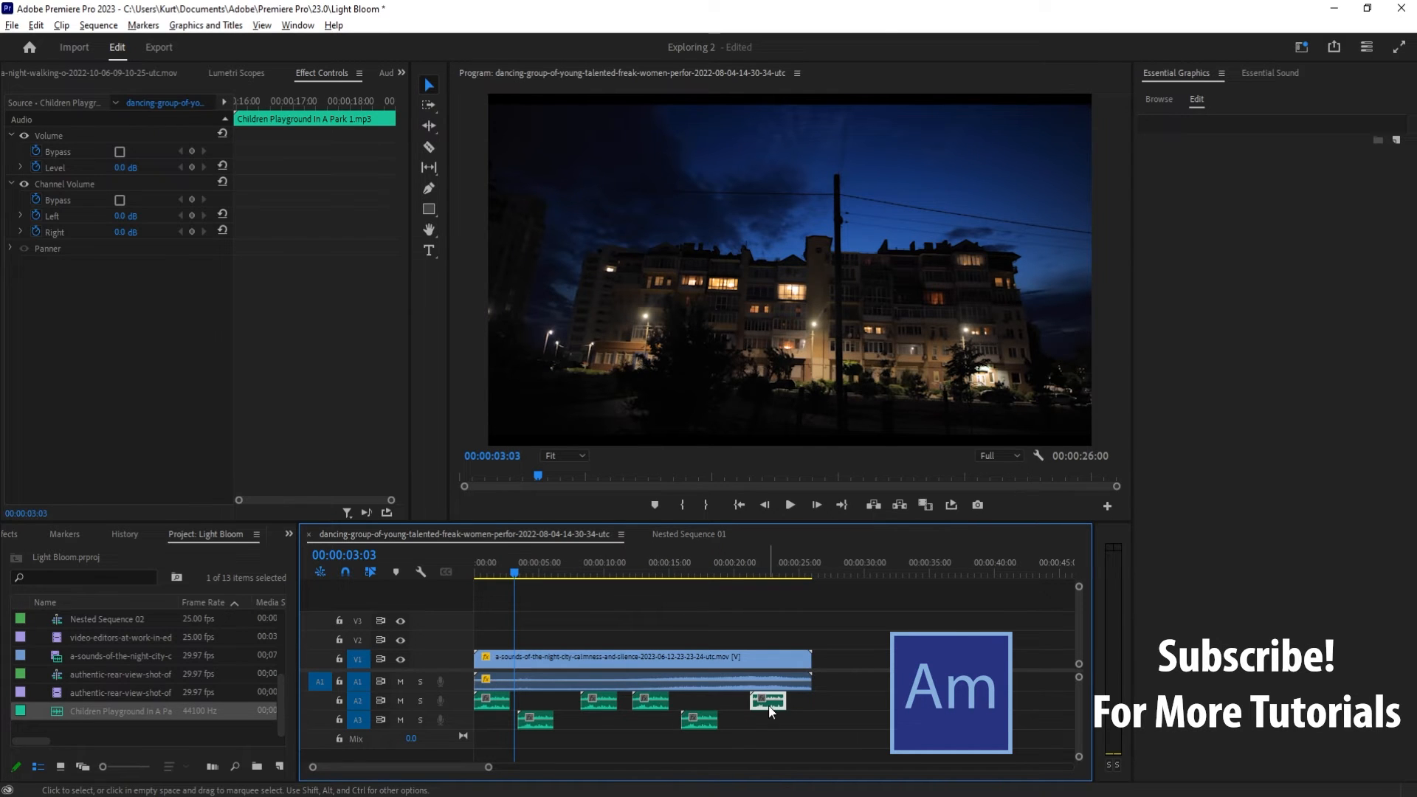
pyautogui.click(646, 659)
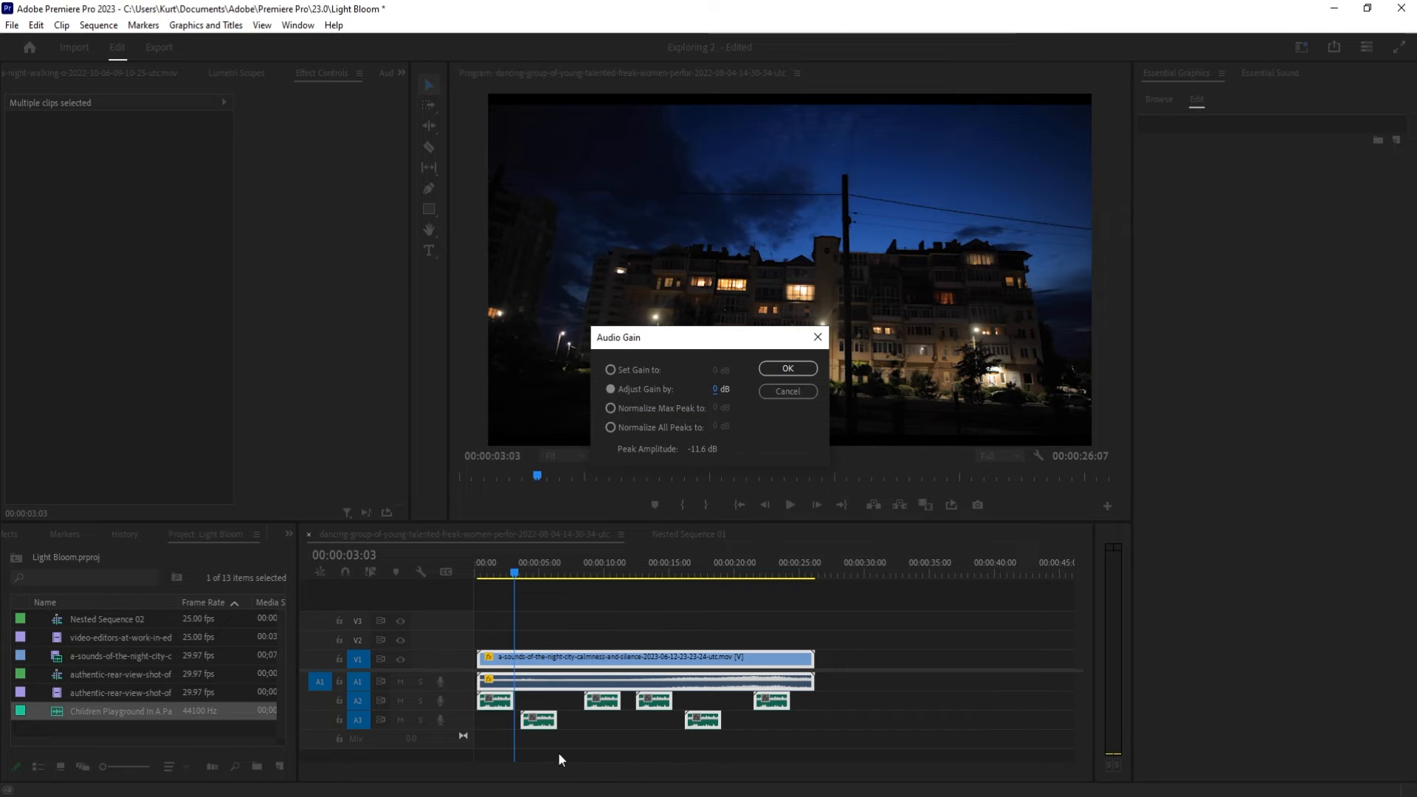
# Cancel the group gain dialog and apply a new gain to only the later A3 playground clip.
pyautogui.click(784, 370)
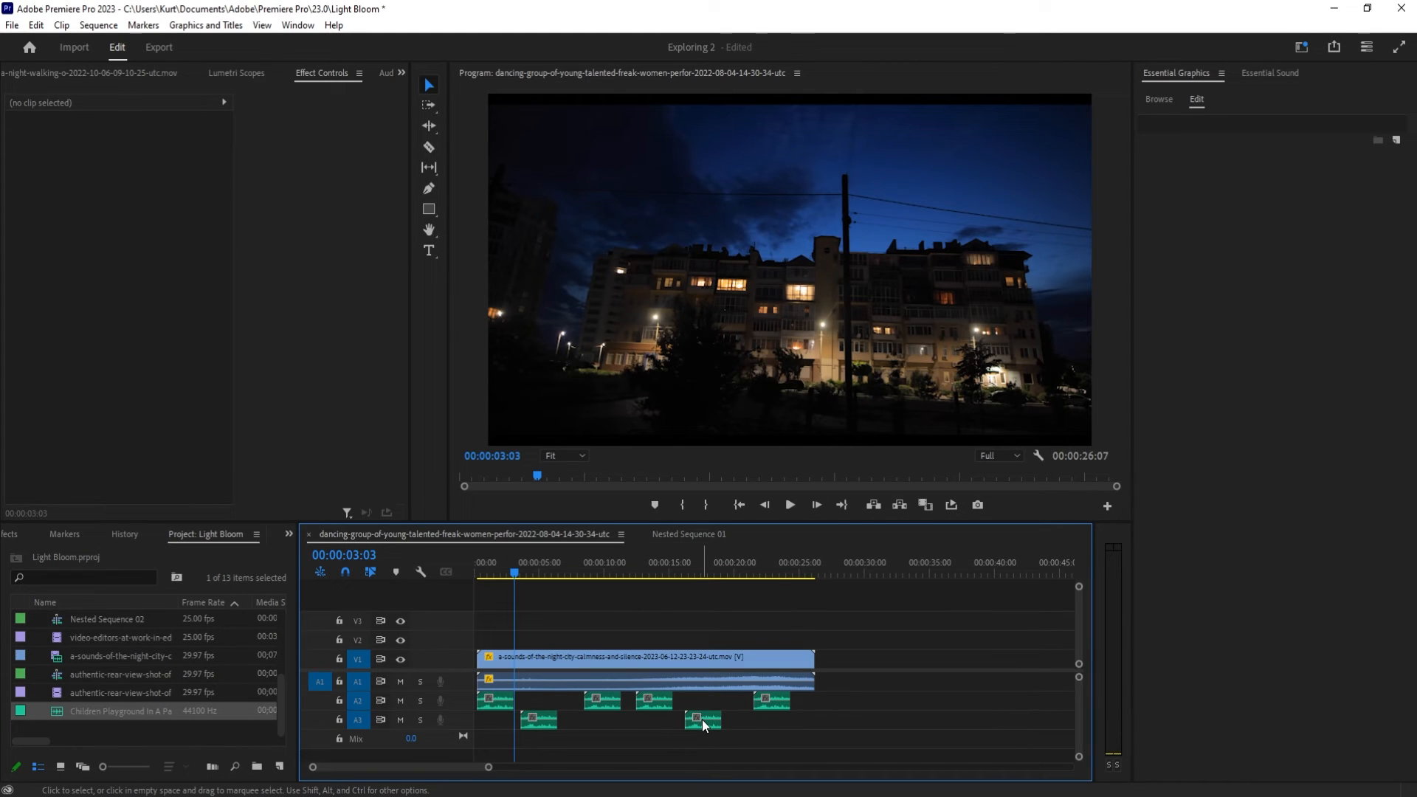
pyautogui.click(703, 720)
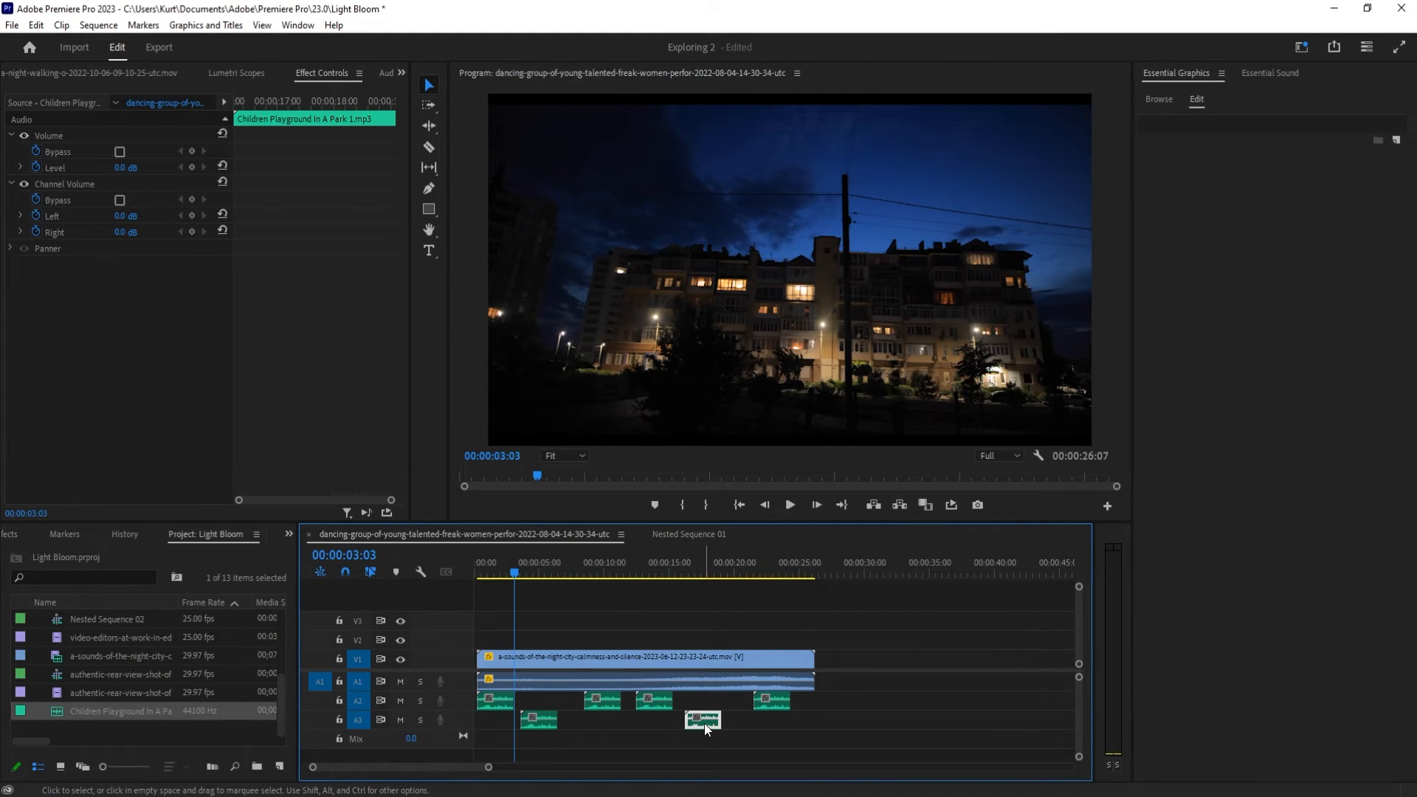
pyautogui.moveTo(702, 721)
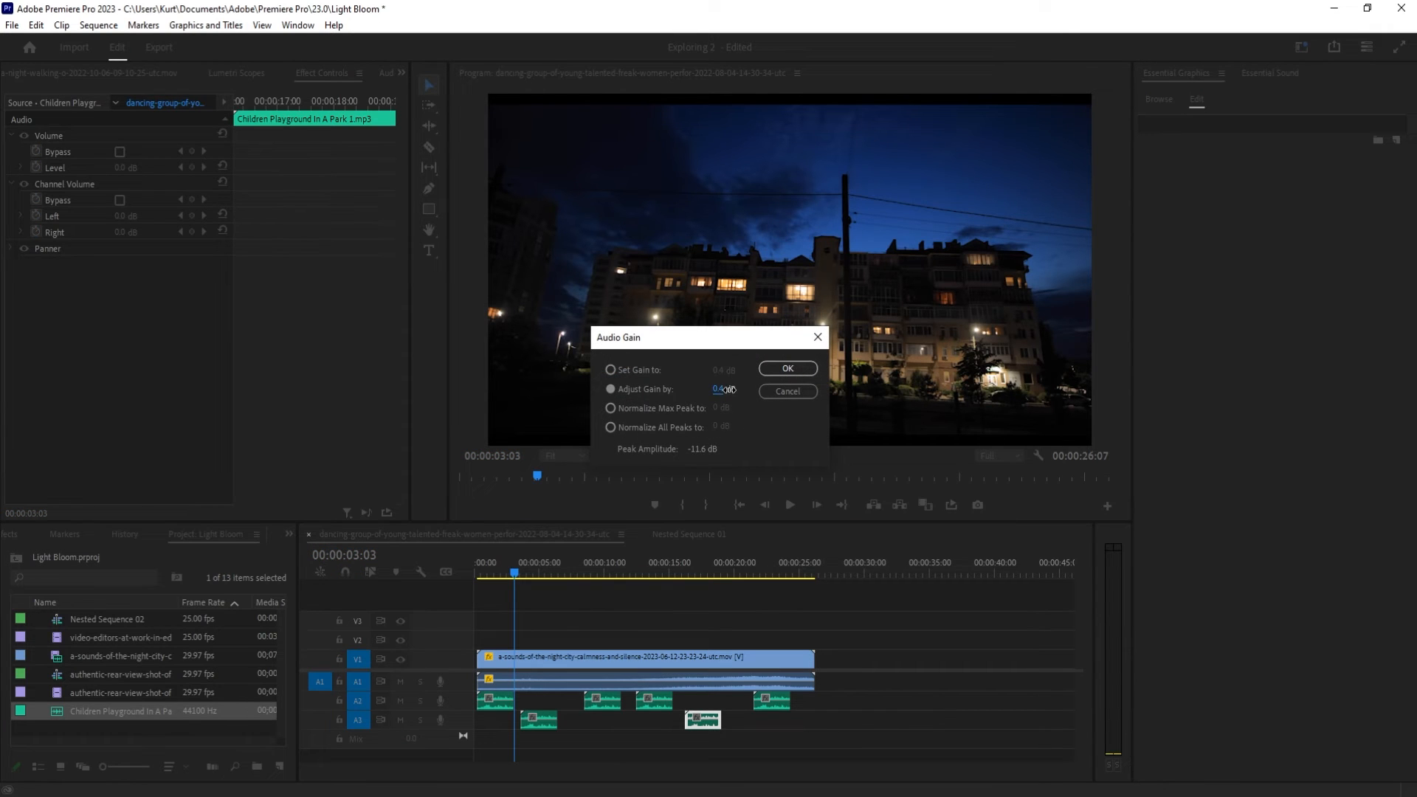
pyautogui.click(785, 369)
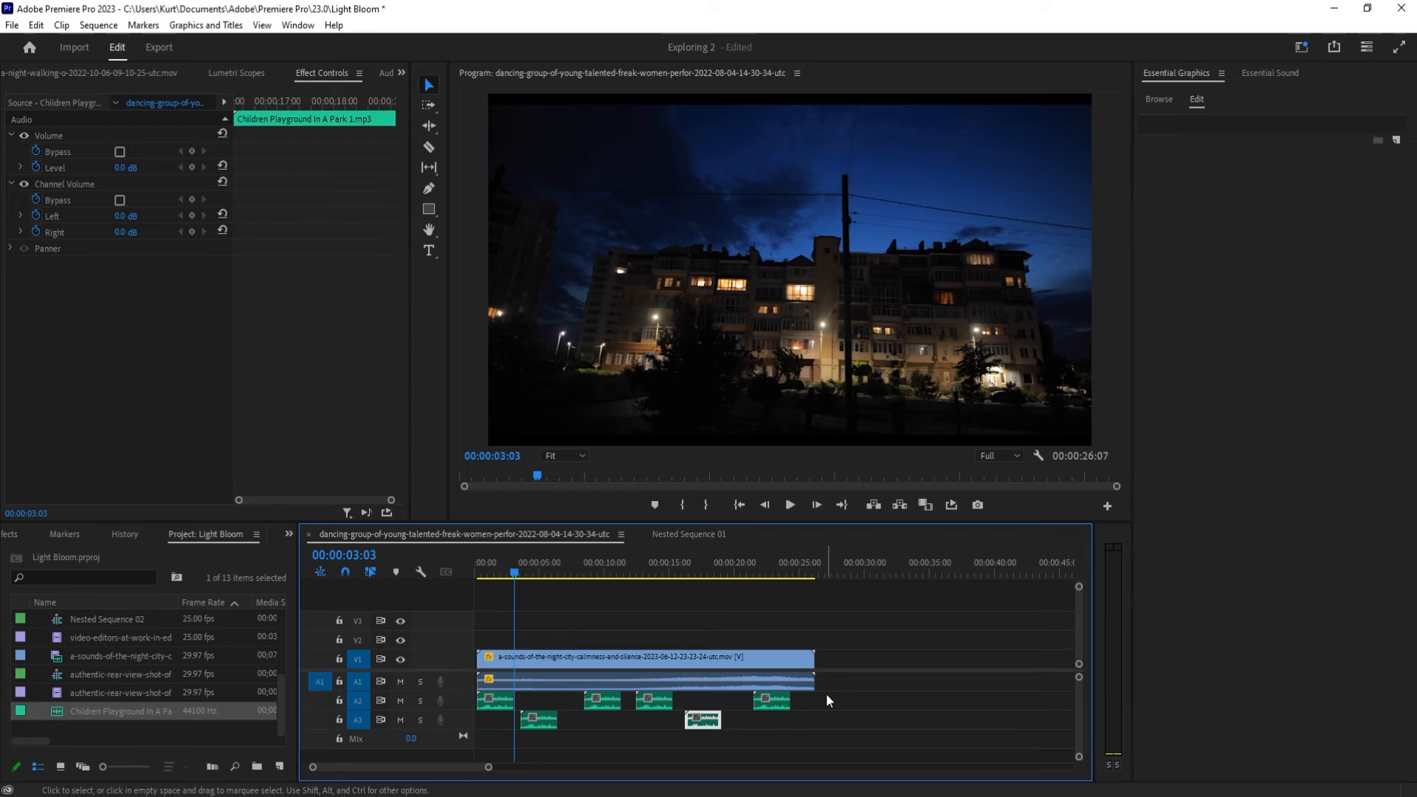
pyautogui.click(846, 690)
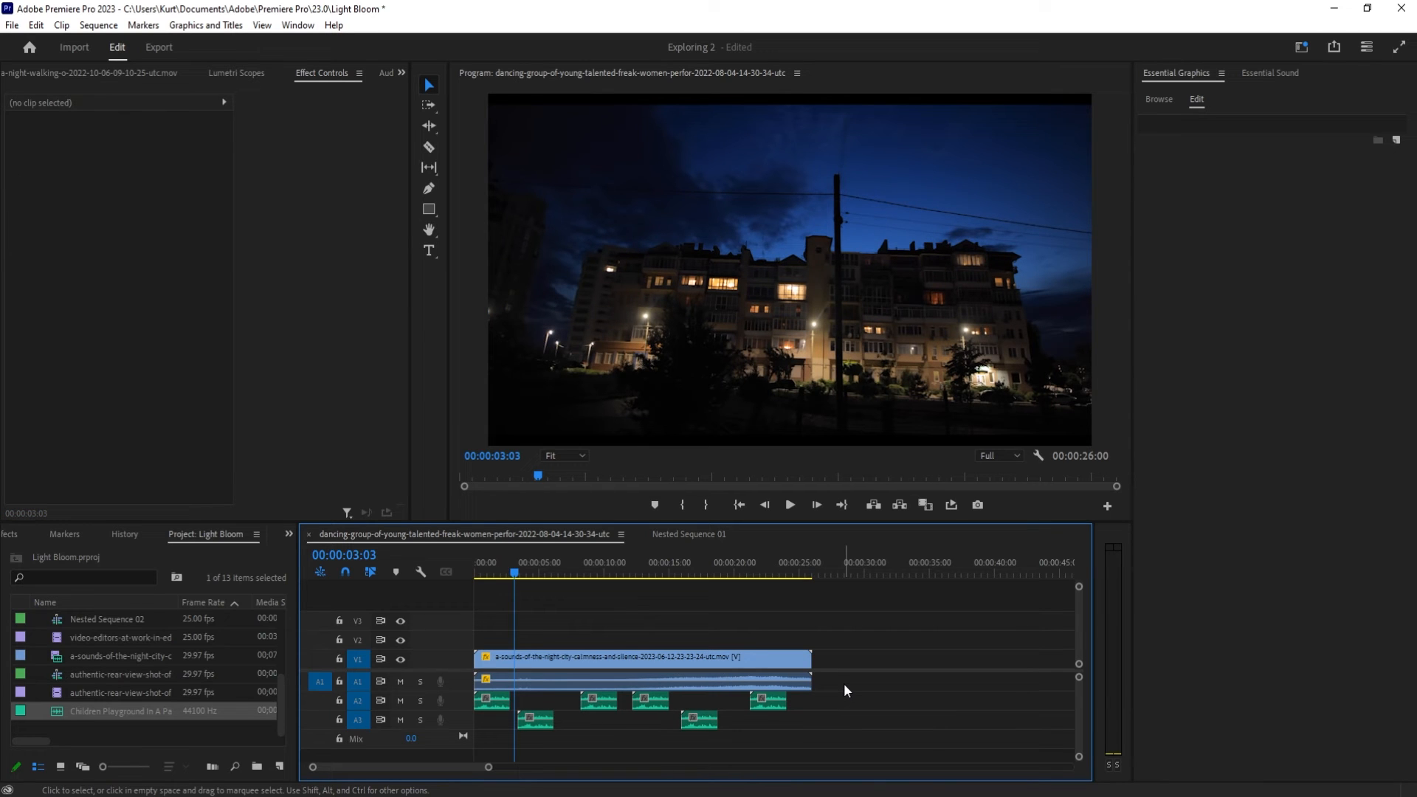
pyautogui.moveTo(886, 672)
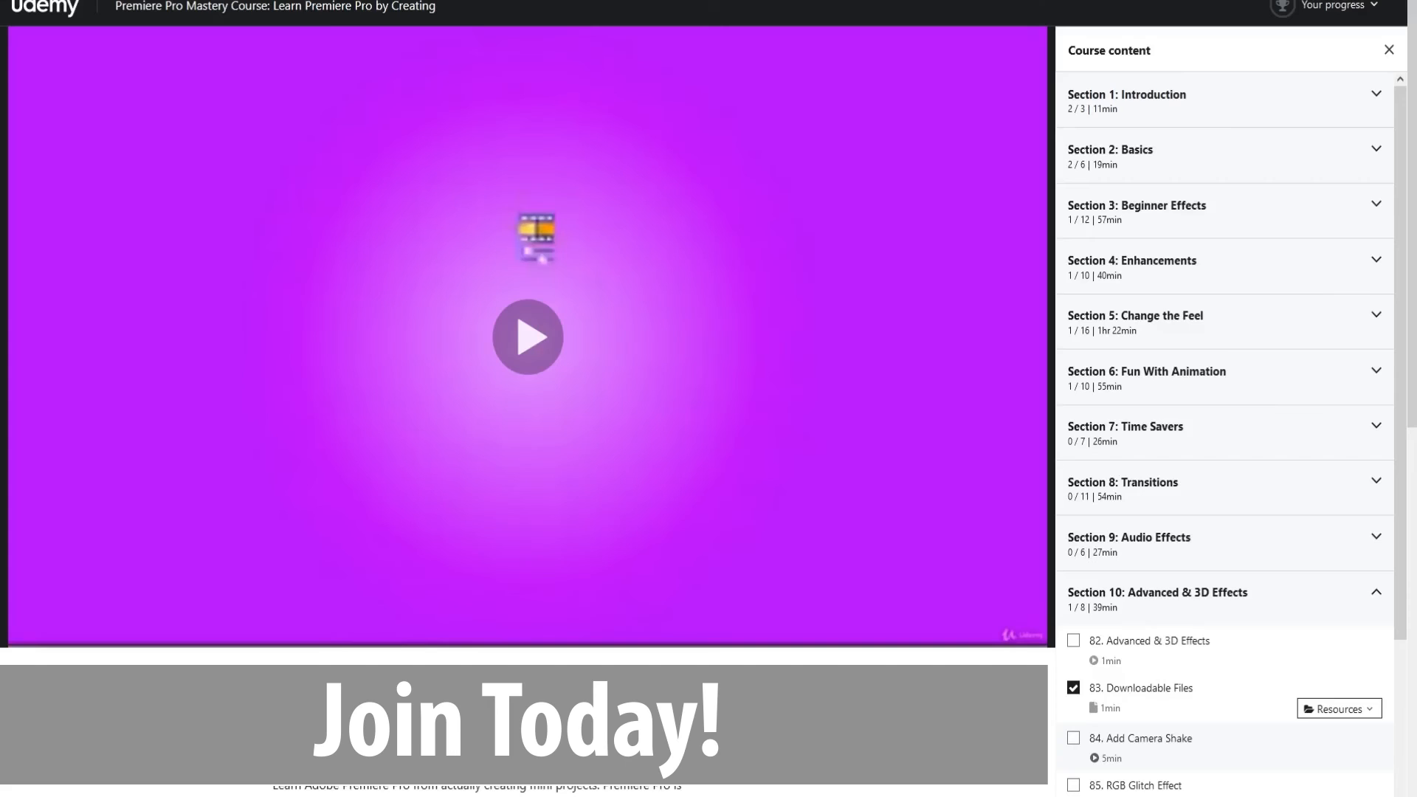
# Expand Section 3: Beginner Effects in the Udemy course contents and scroll through its lessons.
pyautogui.click(1136, 211)
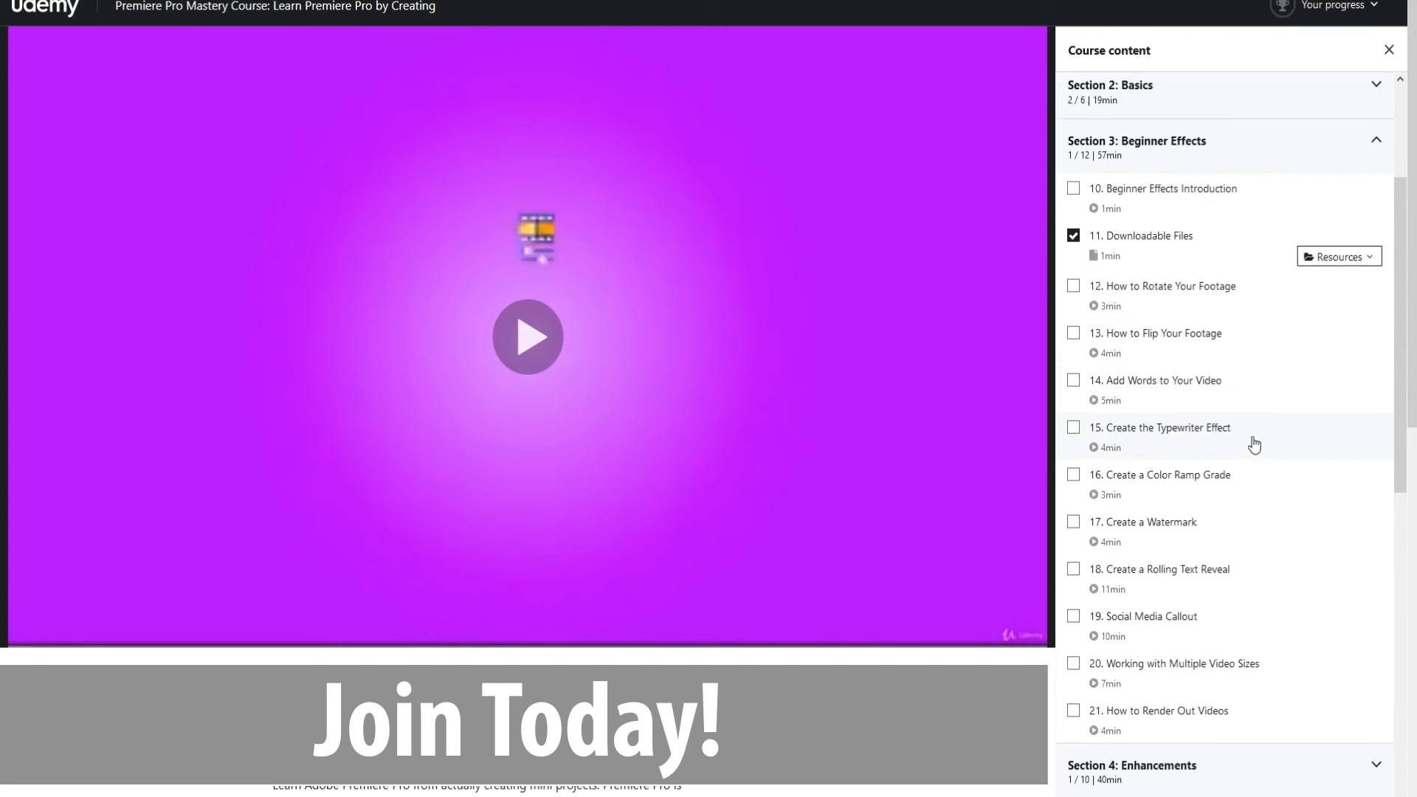
pyautogui.scroll(-3)
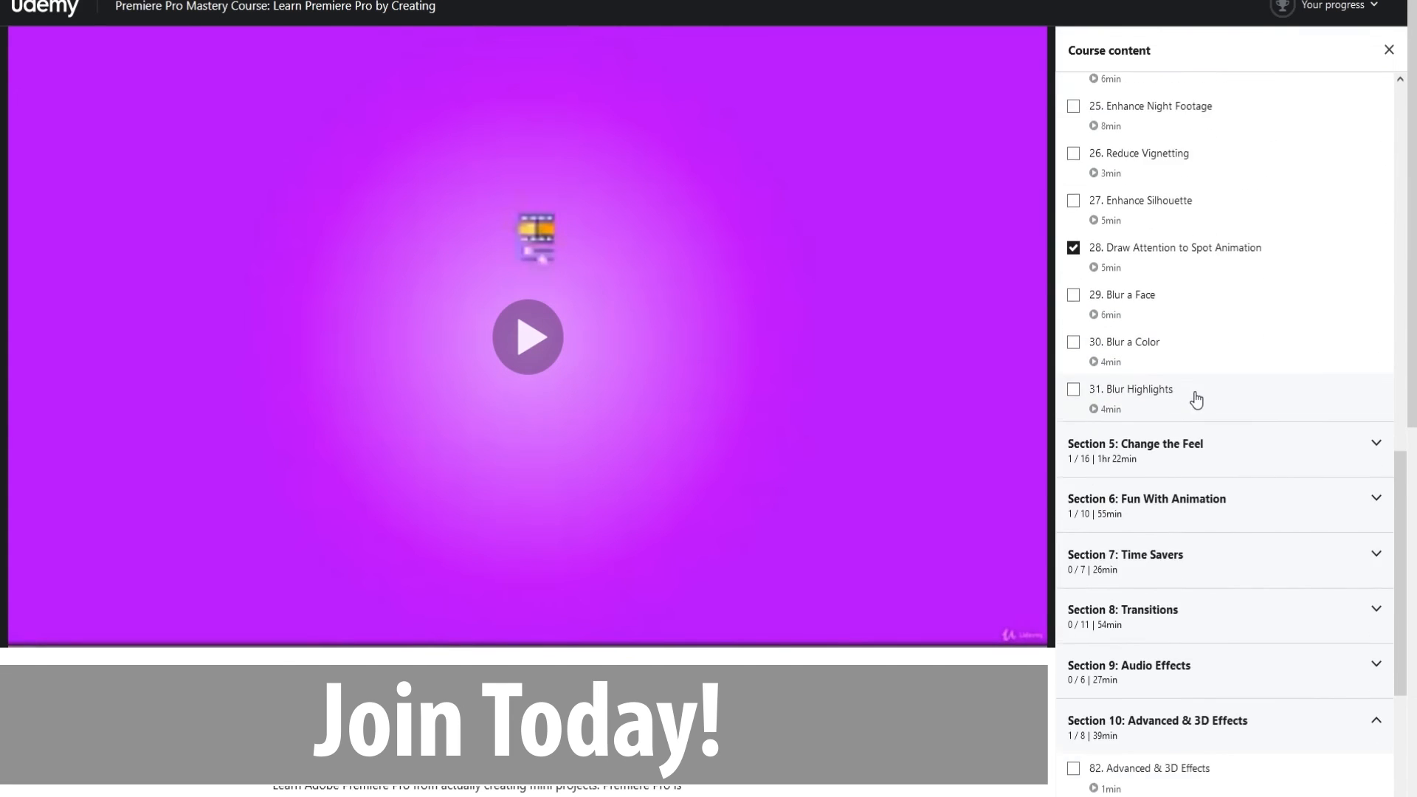
pyautogui.scroll(-3)
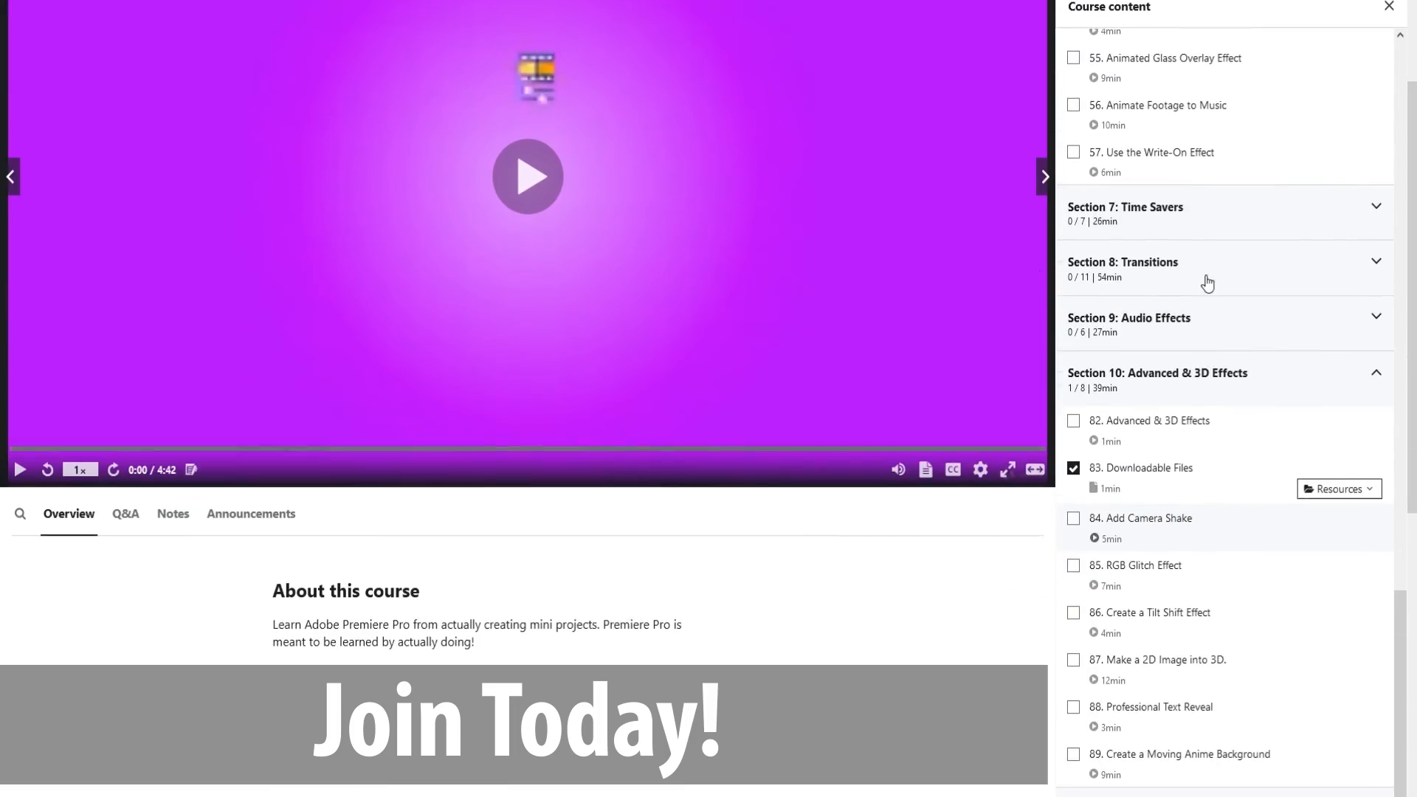